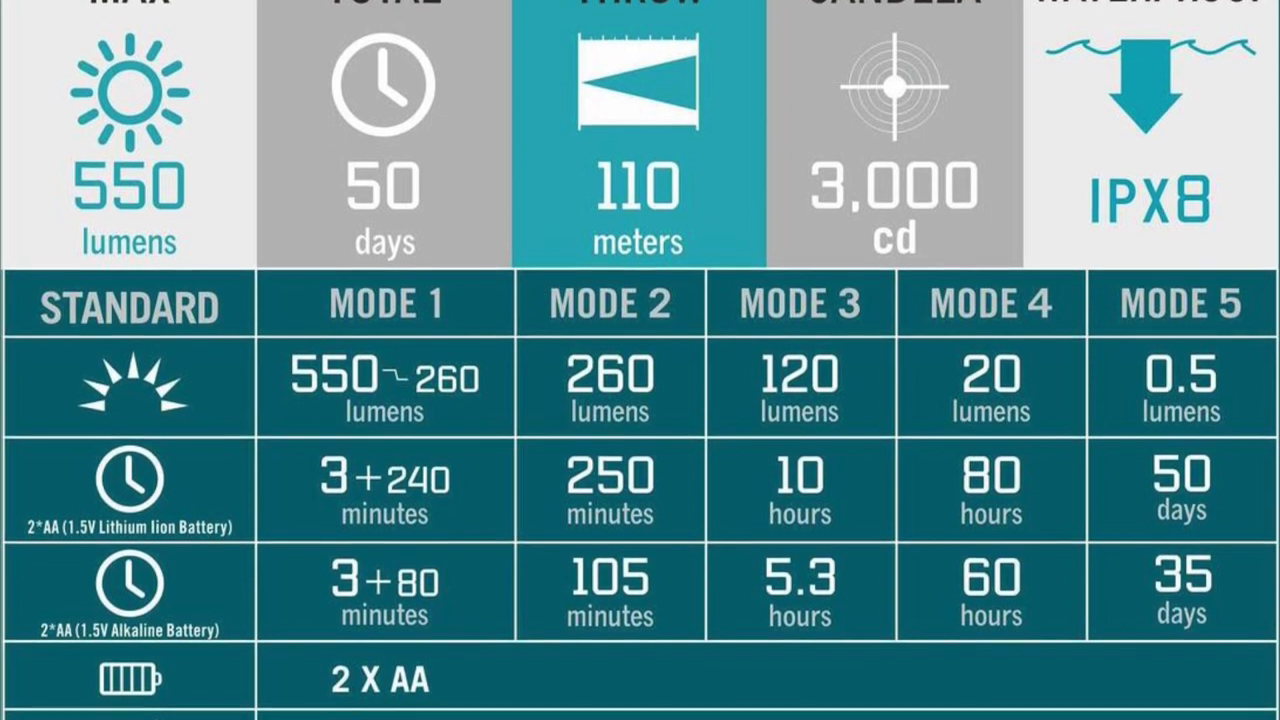
scroll(down, 3)
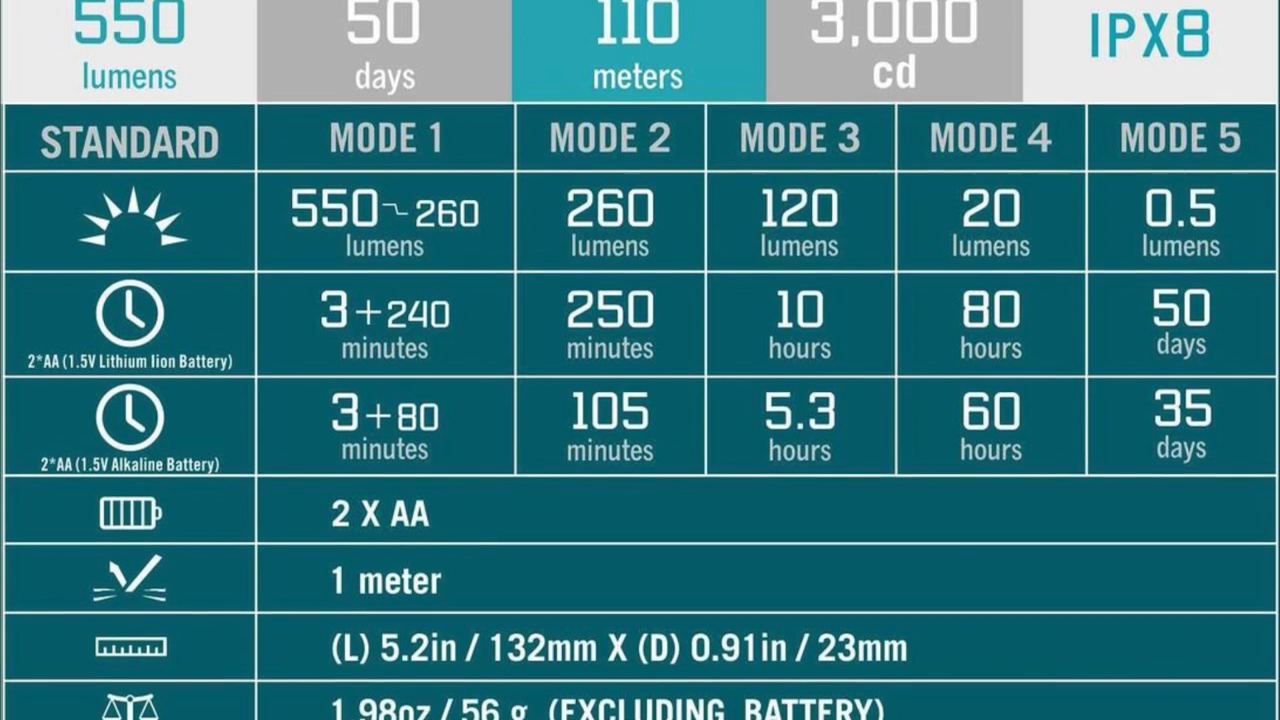
scroll(down, 3)
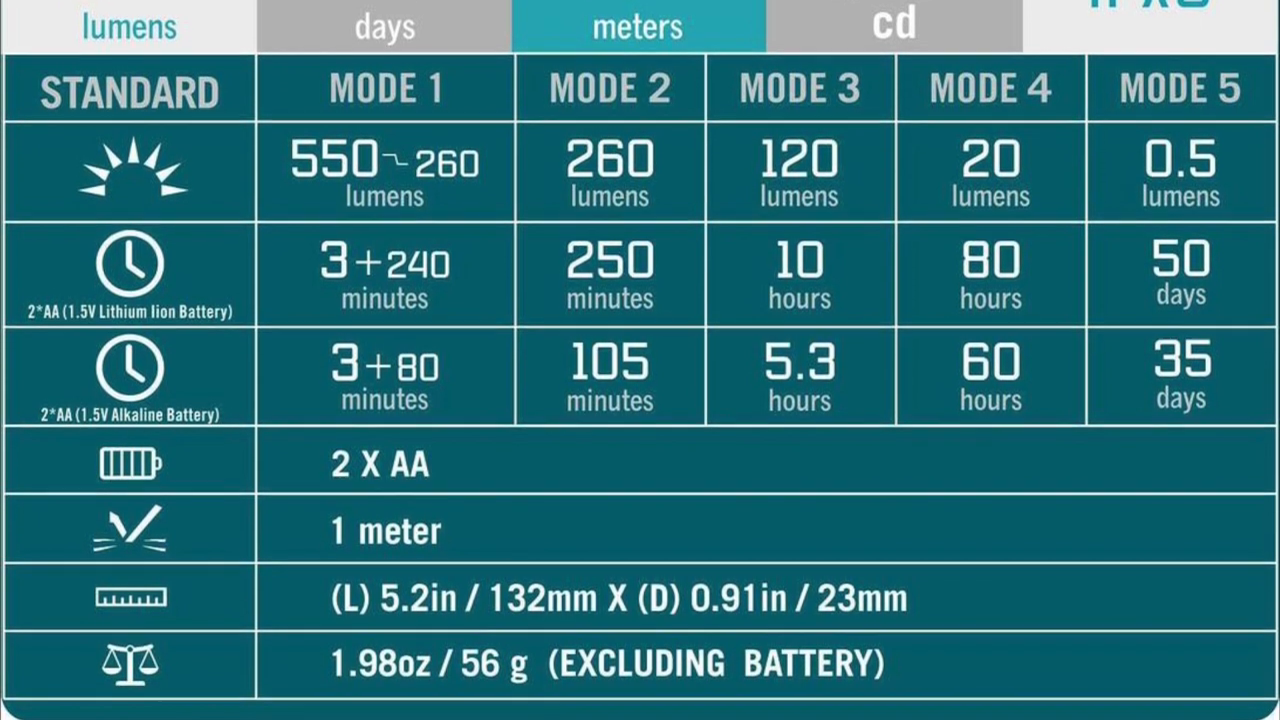